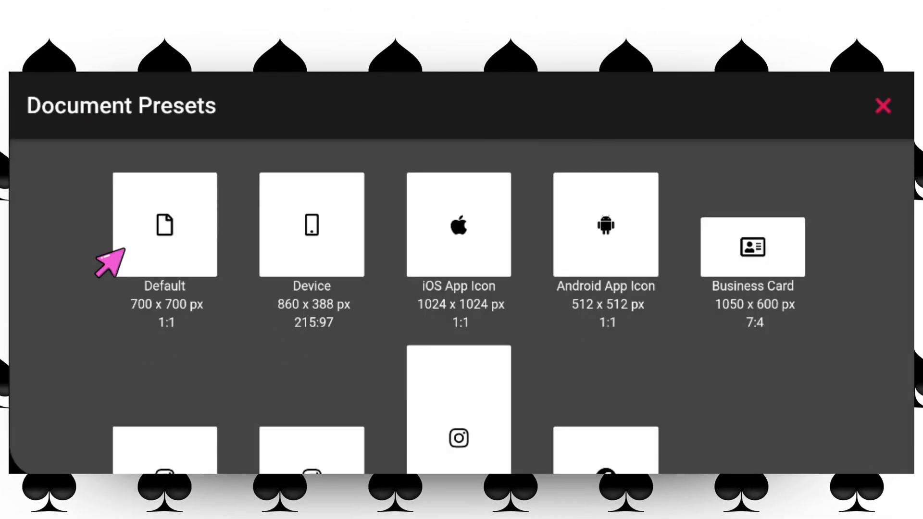
# - Create a Default 700×700 px document and drag out a circle with the Circle Tool
pyautogui.click(165, 226)
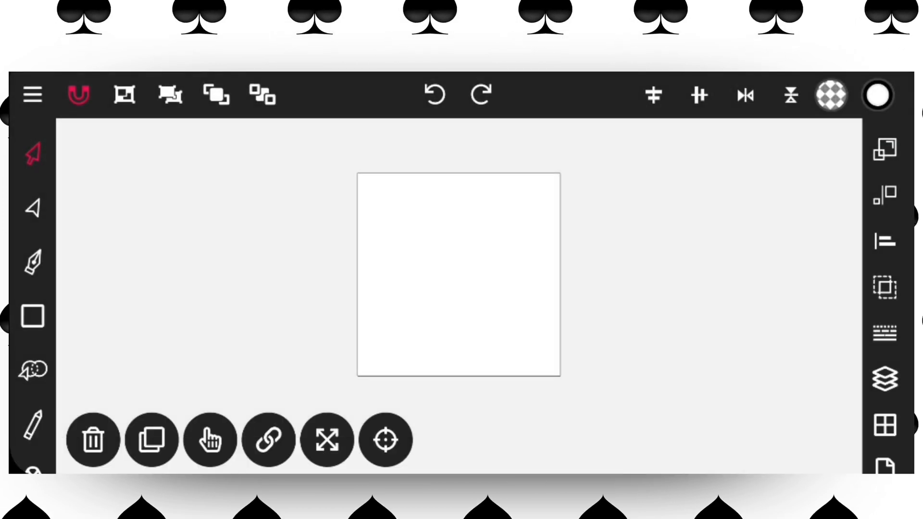
pyautogui.click(31, 316)
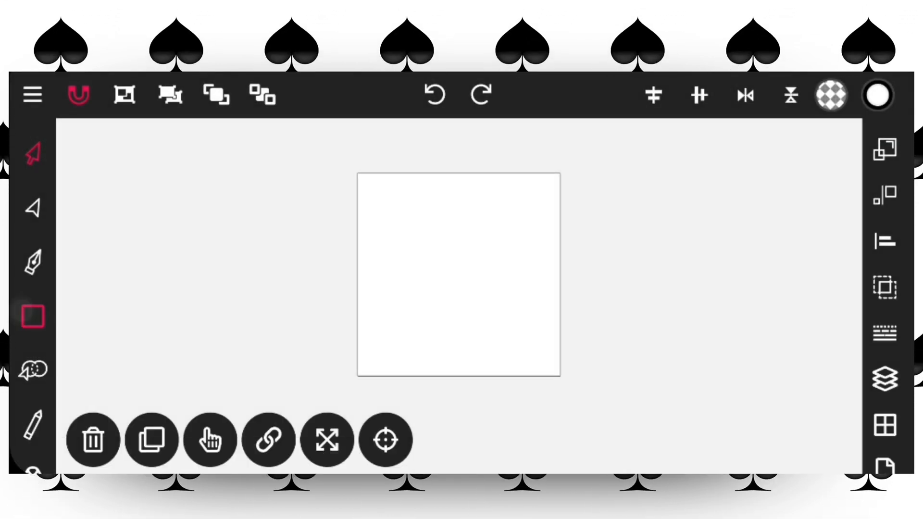
pyautogui.click(32, 316)
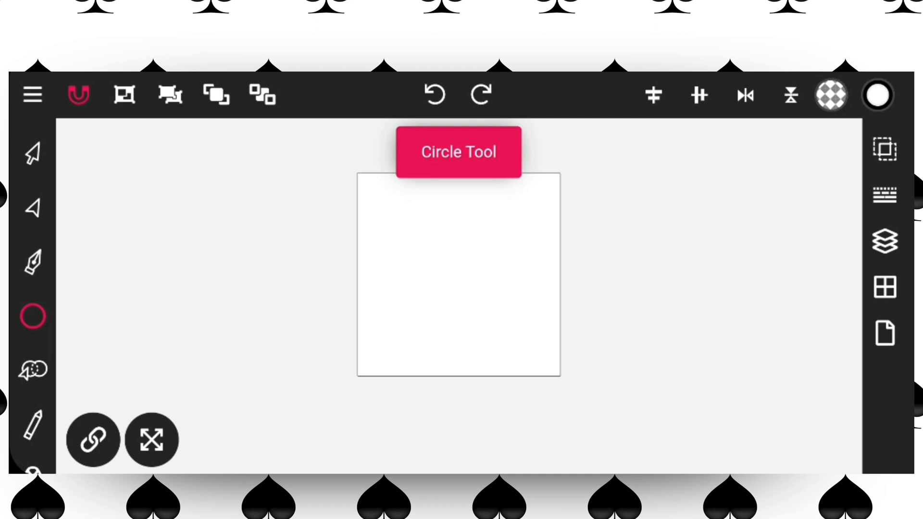
pyautogui.moveTo(406, 217); pyautogui.dragTo(544, 338)
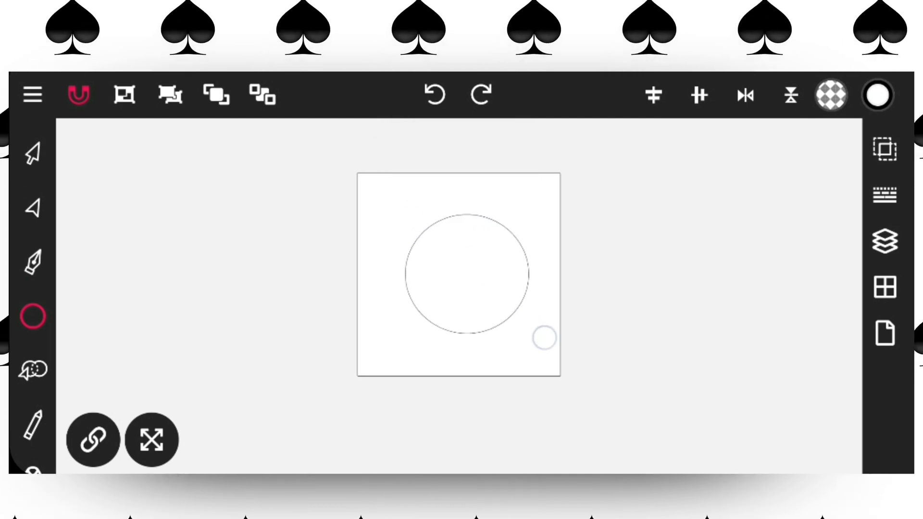
# - Resize the circle to 400 px and centre it on the canvas with Align
pyautogui.click(31, 153)
pyautogui.write('4')
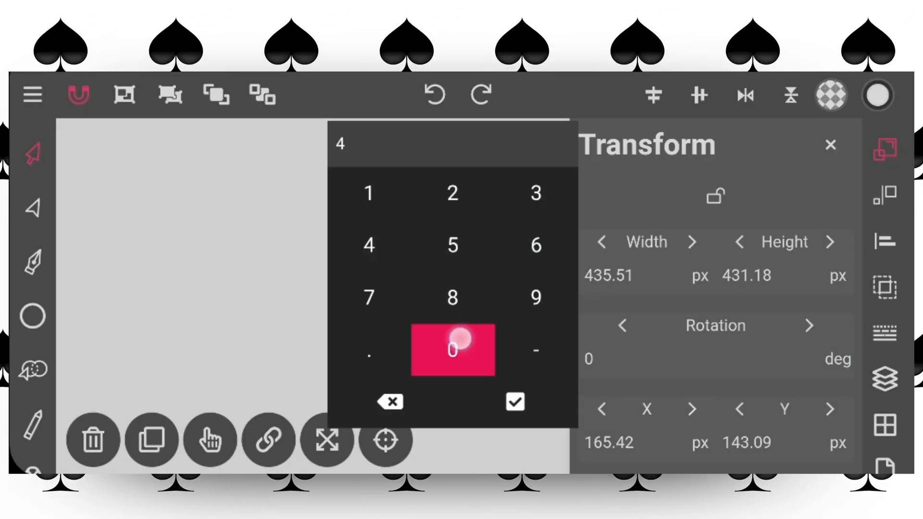
pyautogui.click(514, 402)
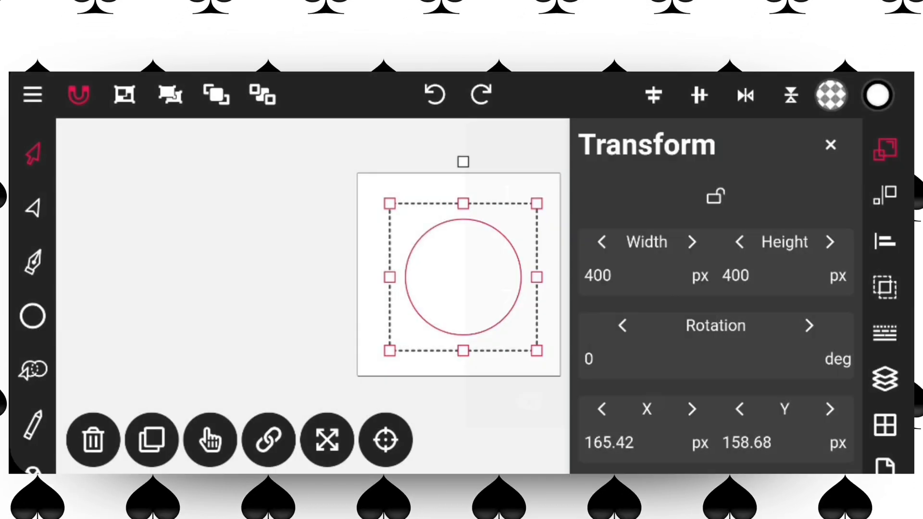
pyautogui.click(885, 239)
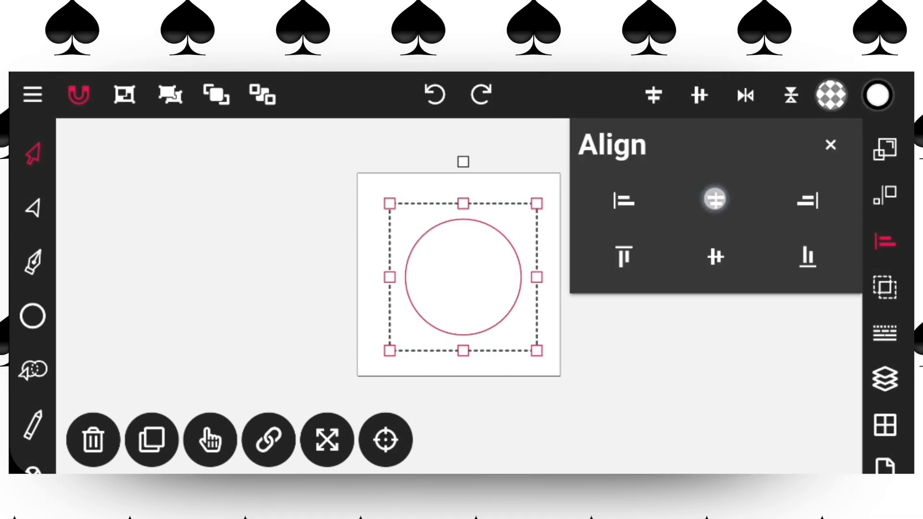
pyautogui.click(713, 200)
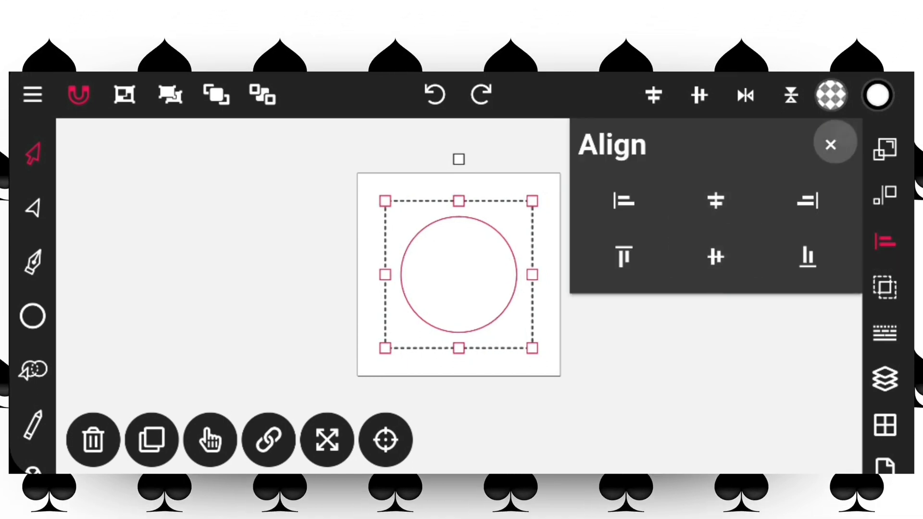
pyautogui.click(830, 144)
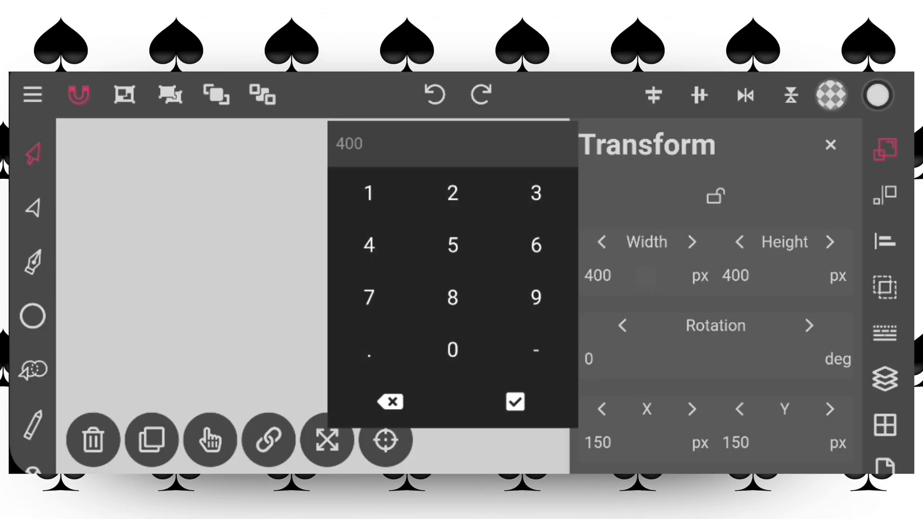
# - Add a smaller copy of the circle and centre it inside the outer one
pyautogui.click(453, 349)
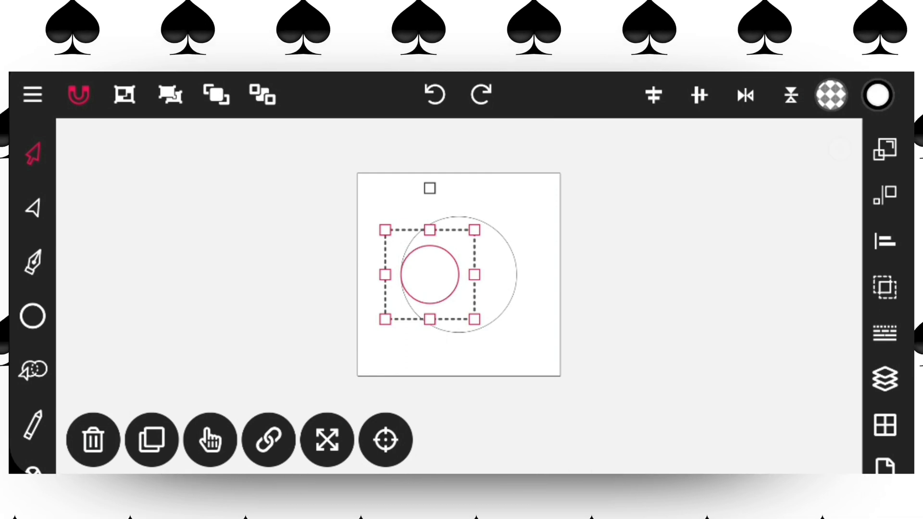
pyautogui.click(885, 241)
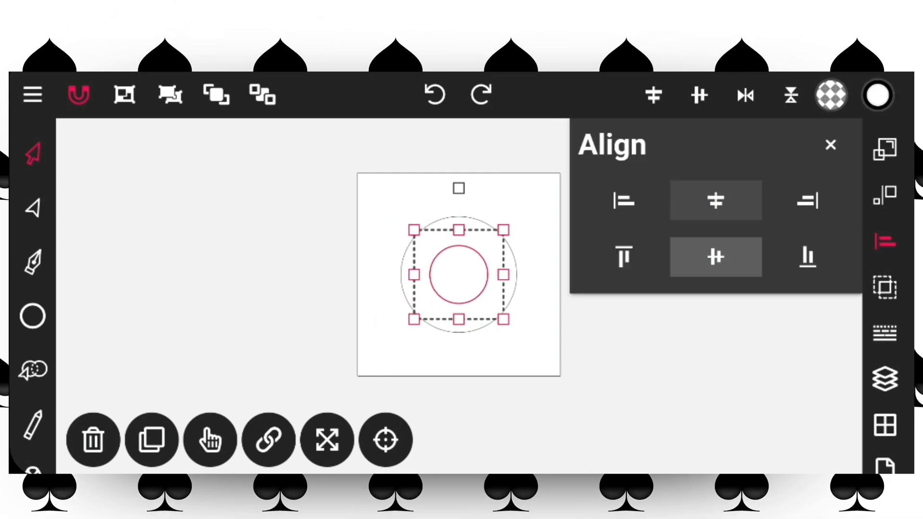
pyautogui.click(830, 145)
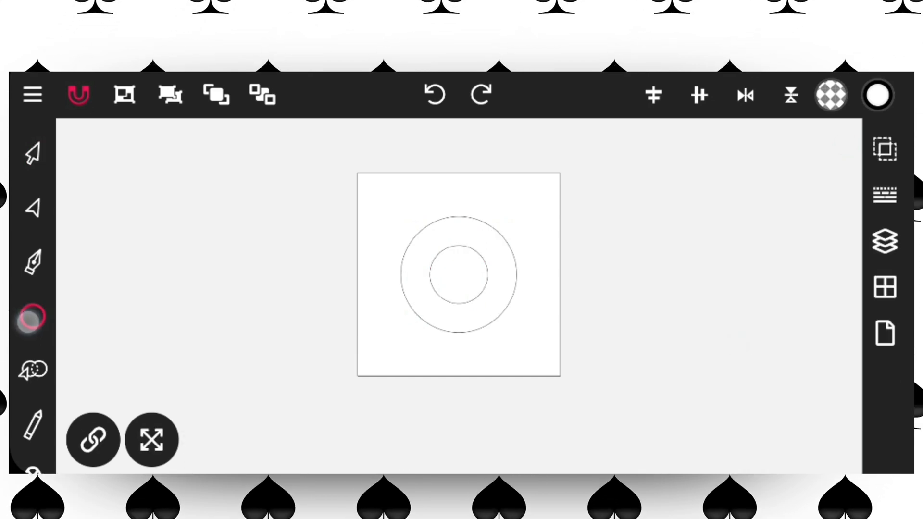
# - Draw diagonal lines crossing through the circles' centre to form an X
pyautogui.click(32, 318)
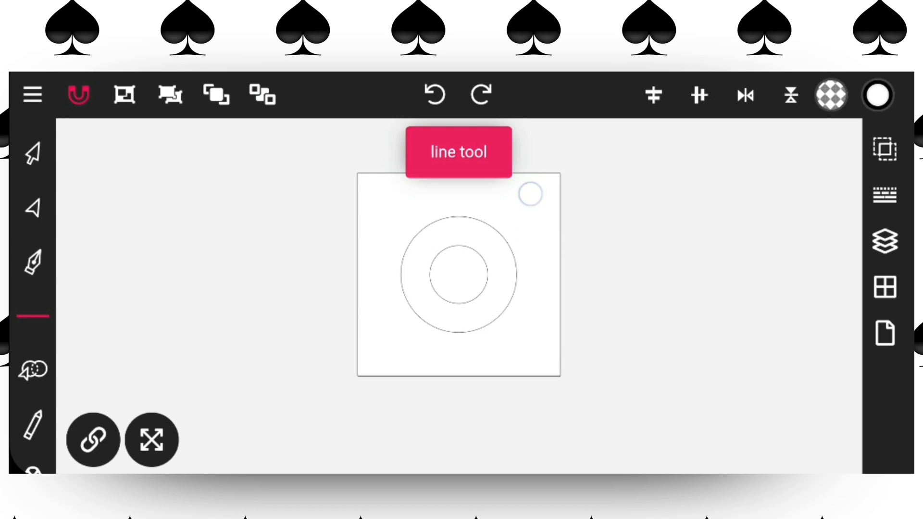
pyautogui.moveTo(529, 194); pyautogui.dragTo(529, 397)
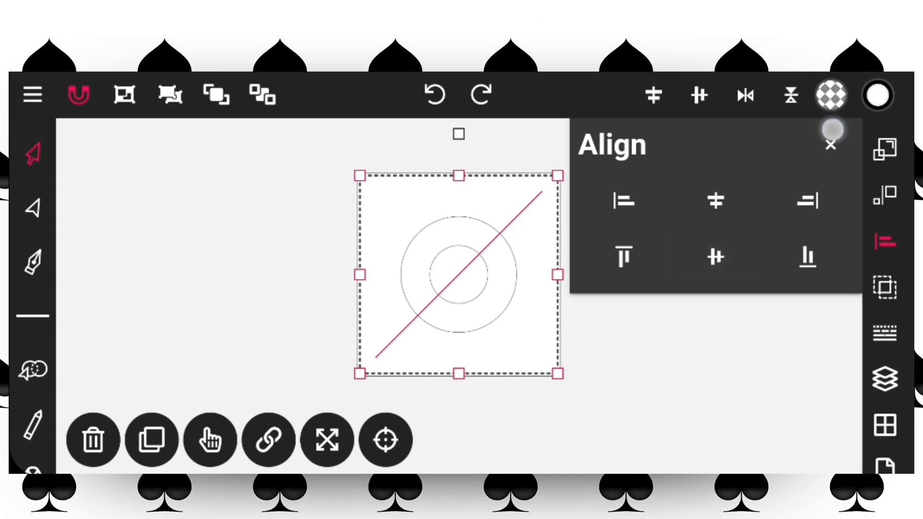
pyautogui.click(150, 440)
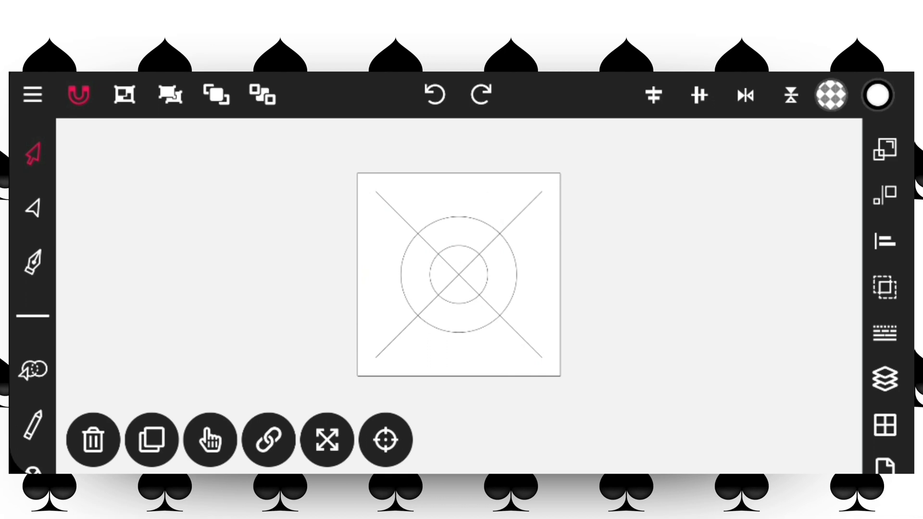
# - Build the C shape by tracing regions between the circles and crossing lines
pyautogui.click(458, 272)
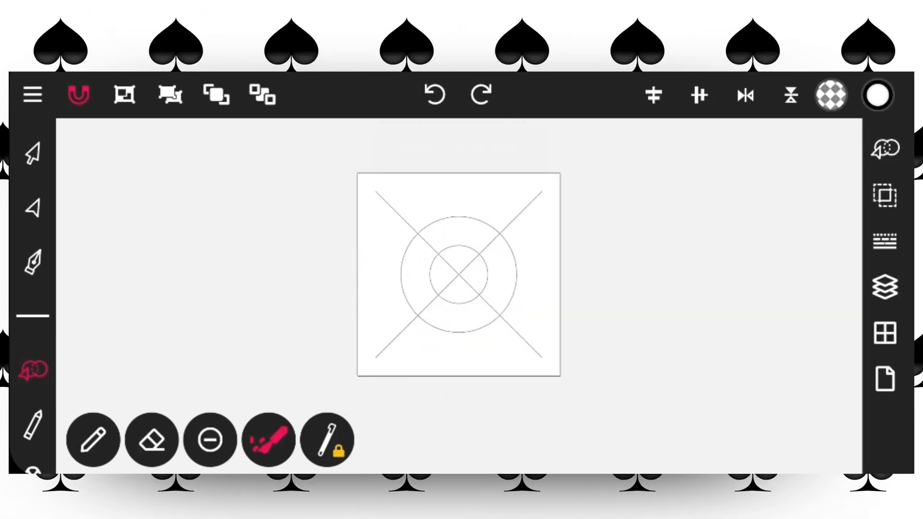
pyautogui.click(93, 440)
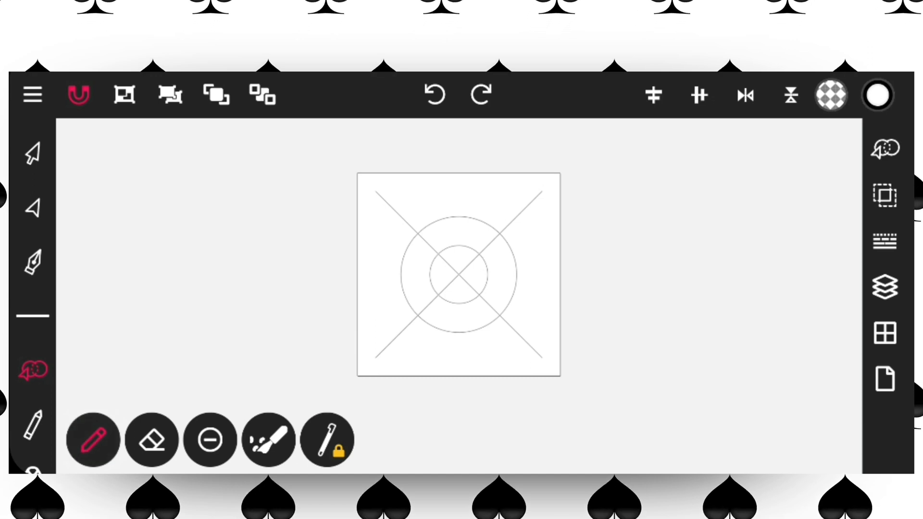
pyautogui.moveTo(421, 232); pyautogui.dragTo(500, 235)
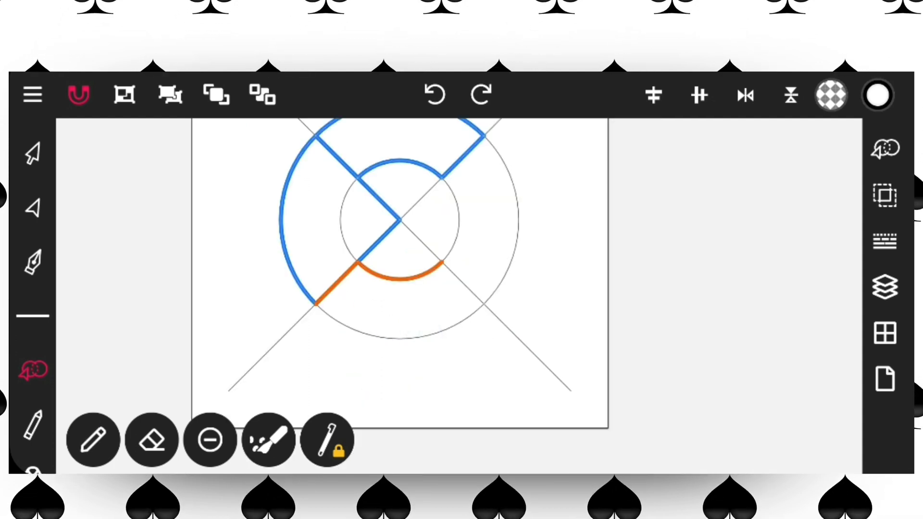
pyautogui.click(92, 440)
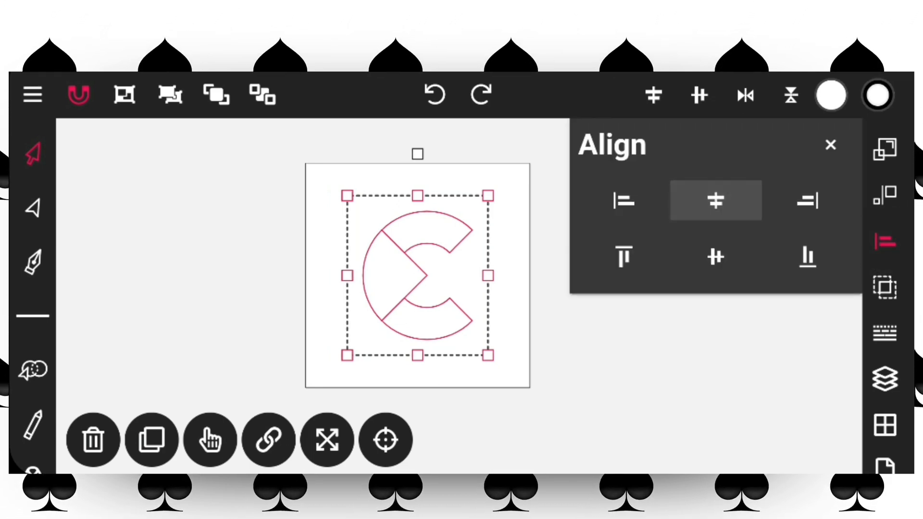
# - Fill all the C pieces with the red swatch
pyautogui.click(830, 145)
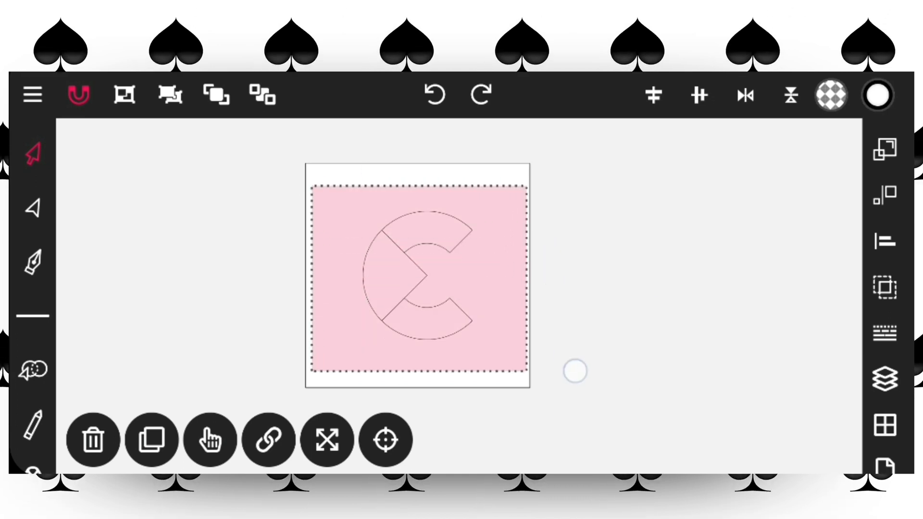
pyautogui.click(830, 95)
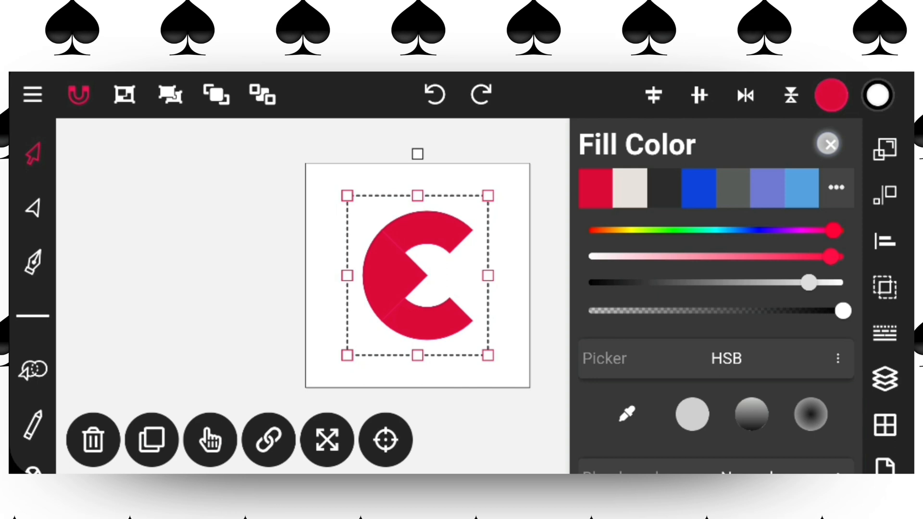
pyautogui.click(828, 144)
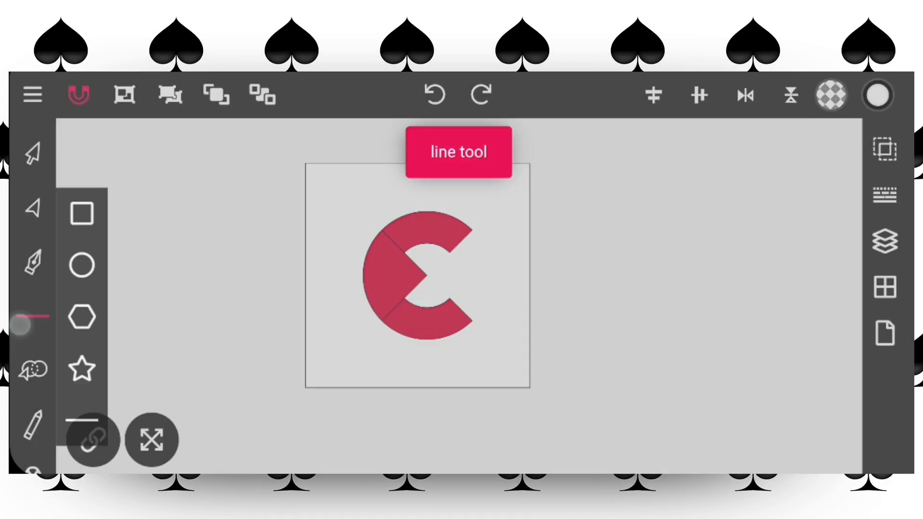
# - Draw a rectangle band over the upper arm and rotate it 45° in Transform
pyautogui.click(81, 212)
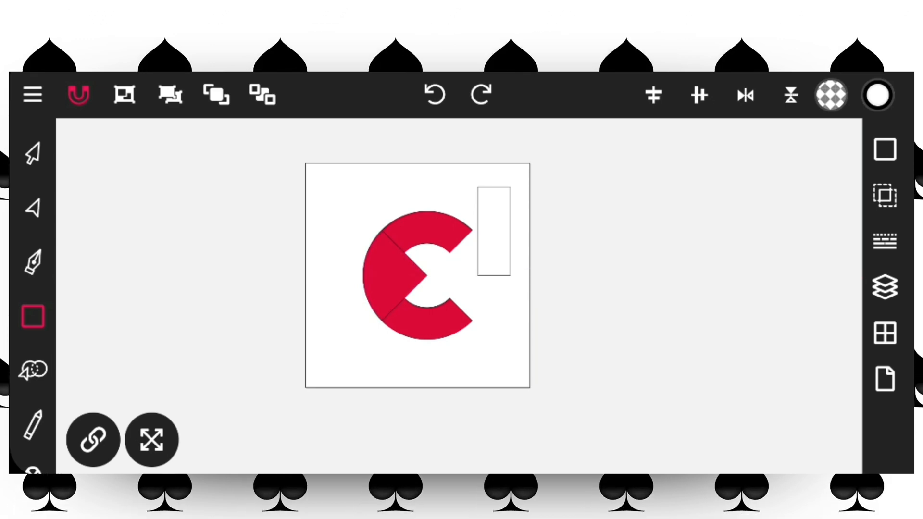
pyautogui.click(496, 229)
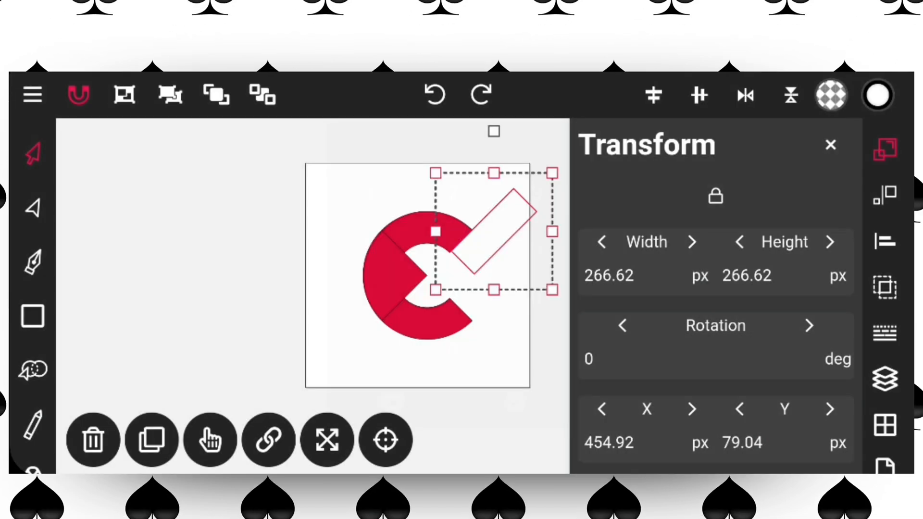
pyautogui.click(884, 194)
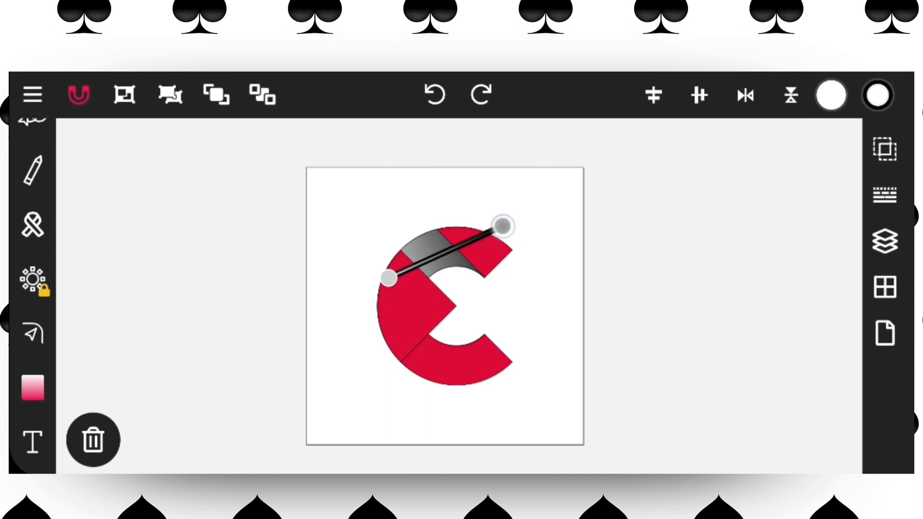
# - Reshape the upper band's gradient and recolour its stops dark red to bright red
pyautogui.moveTo(503, 226); pyautogui.dragTo(453, 241)
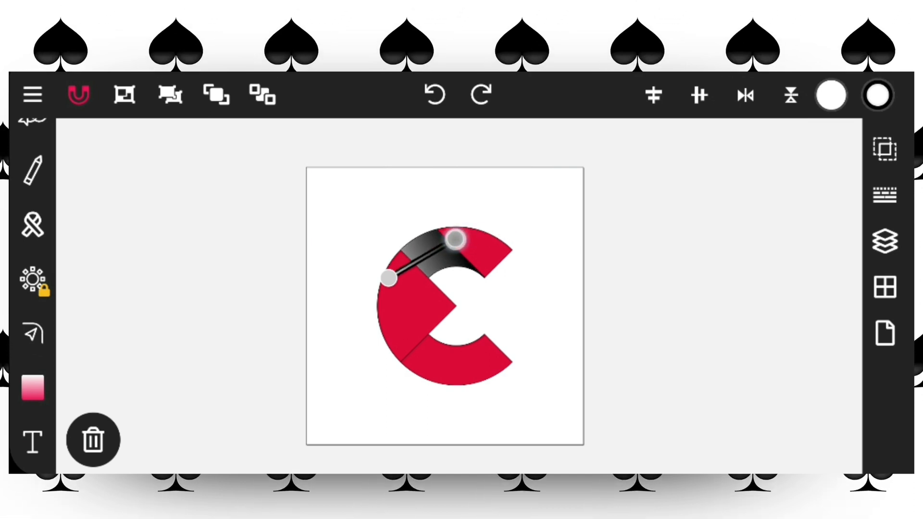
pyautogui.click(830, 95)
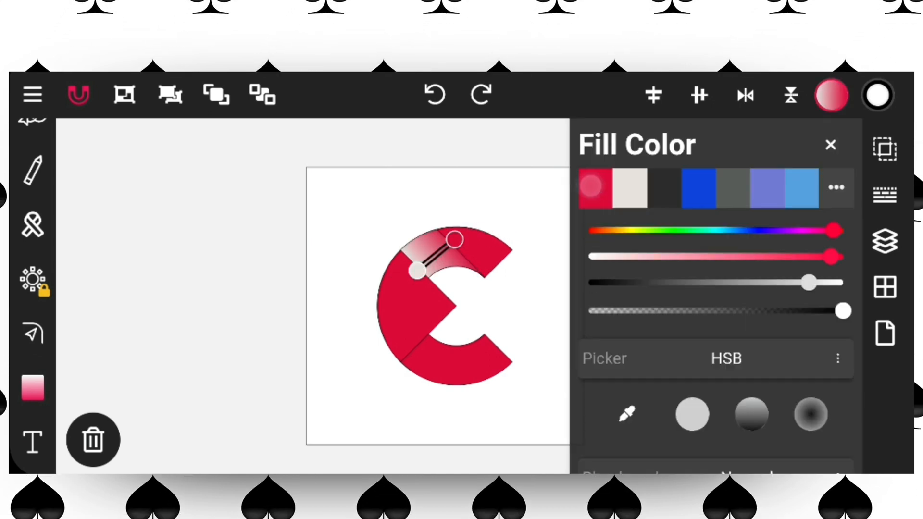
pyautogui.click(830, 145)
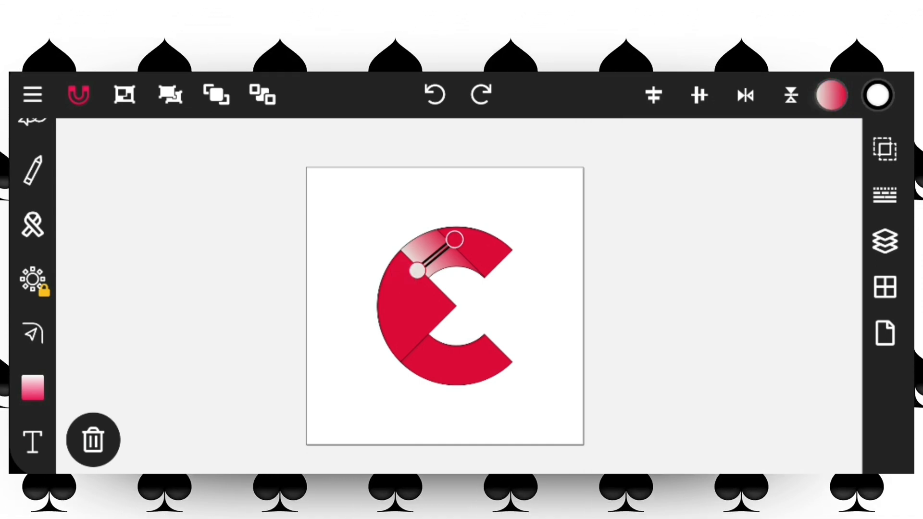
pyautogui.click(831, 95)
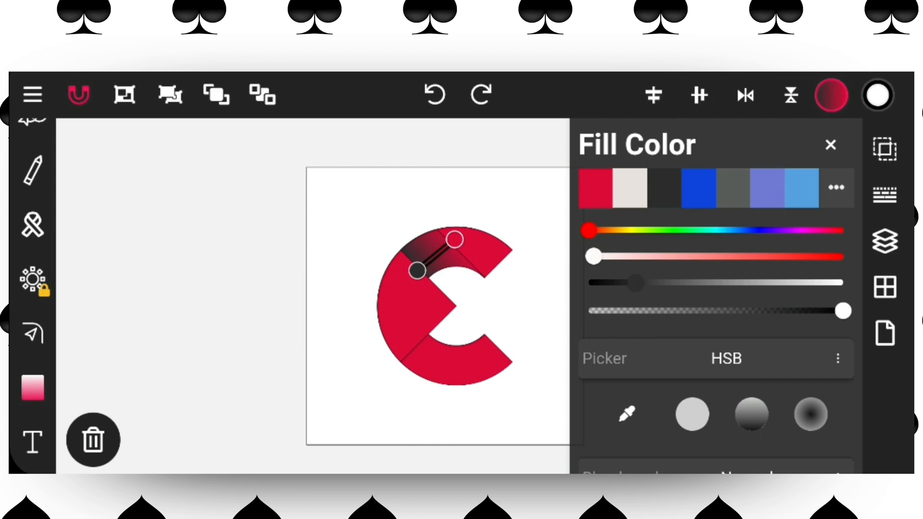
pyautogui.moveTo(417, 271); pyautogui.dragTo(411, 286)
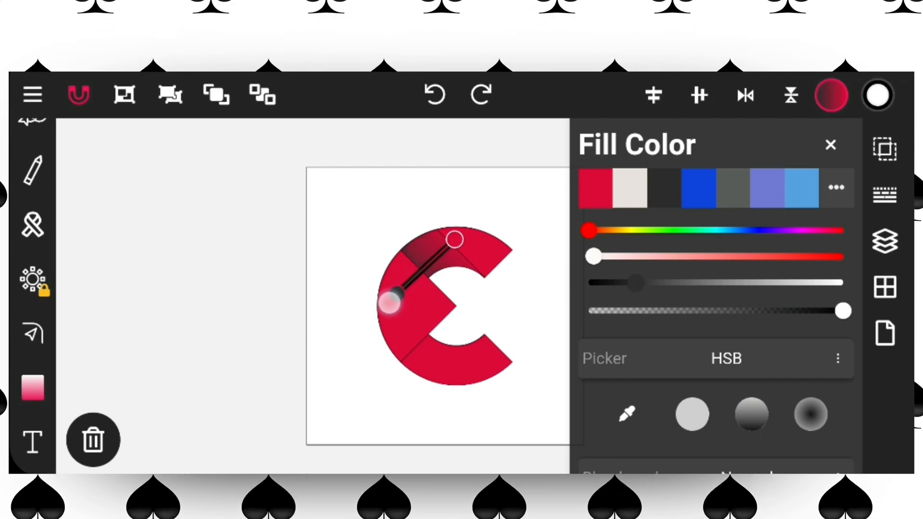
pyautogui.click(830, 144)
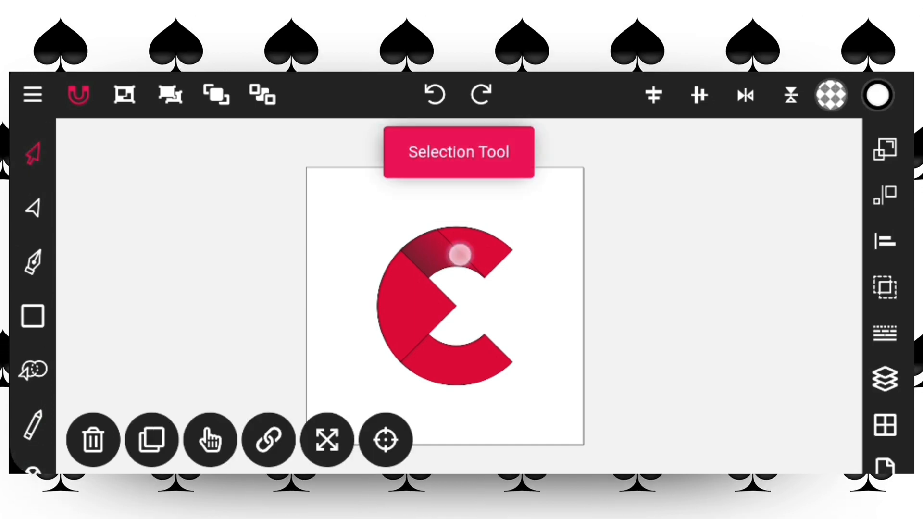
# - Duplicate and flip the gradient band, then clip it to the C's lower arm
pyautogui.click(152, 440)
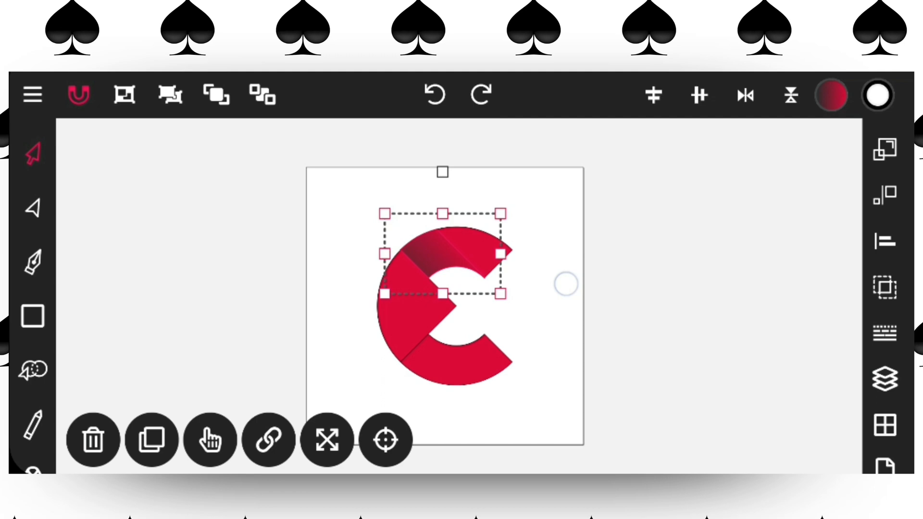
pyautogui.click(883, 197)
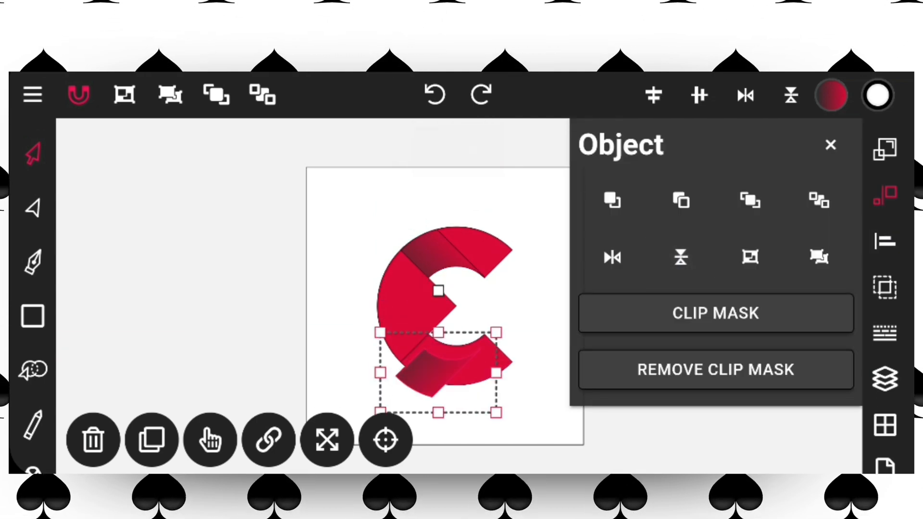
pyautogui.click(830, 144)
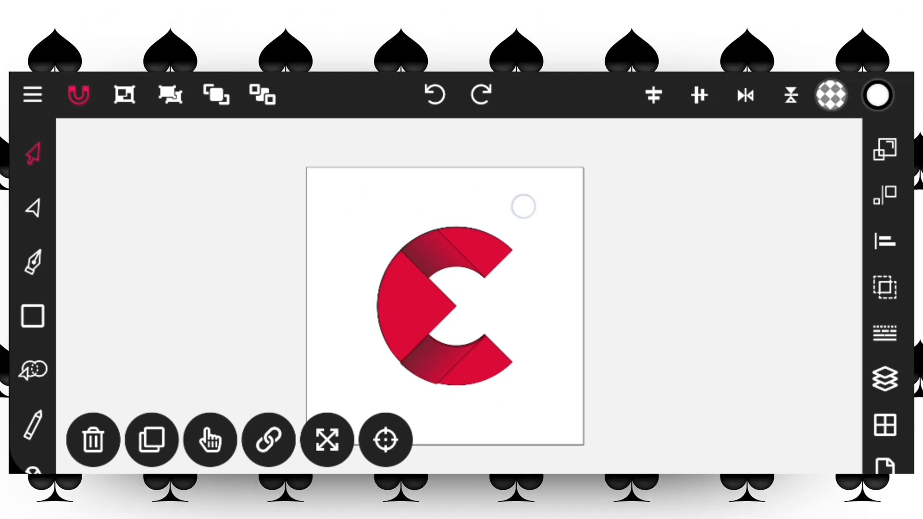
# - Select the whole C logo and open its Stroke colour choices
pyautogui.click(444, 306)
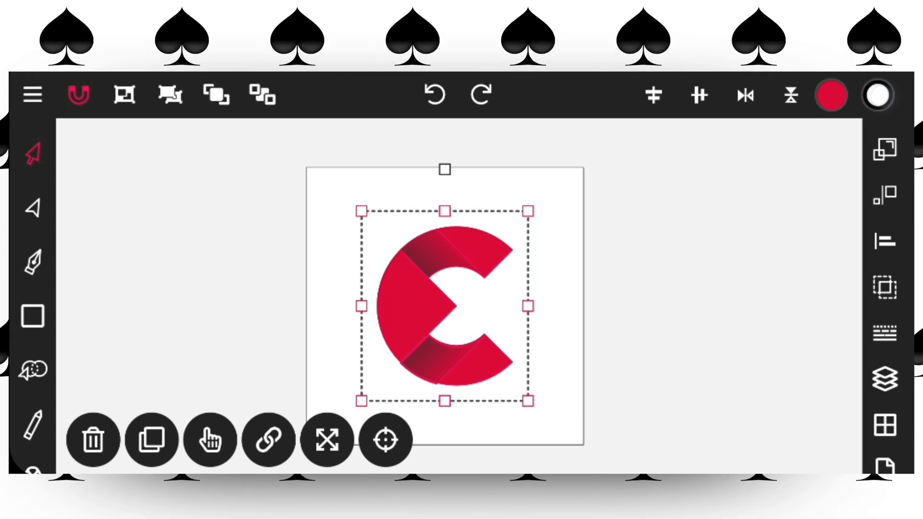
pyautogui.click(877, 95)
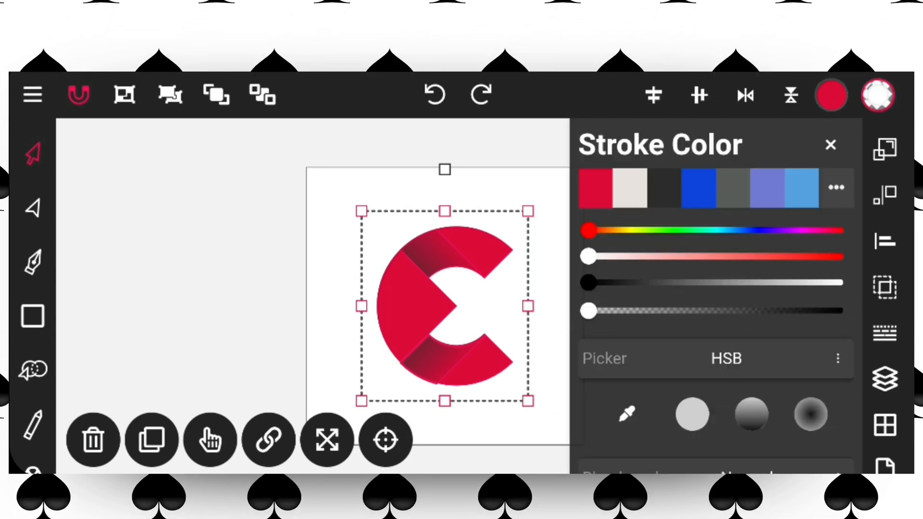